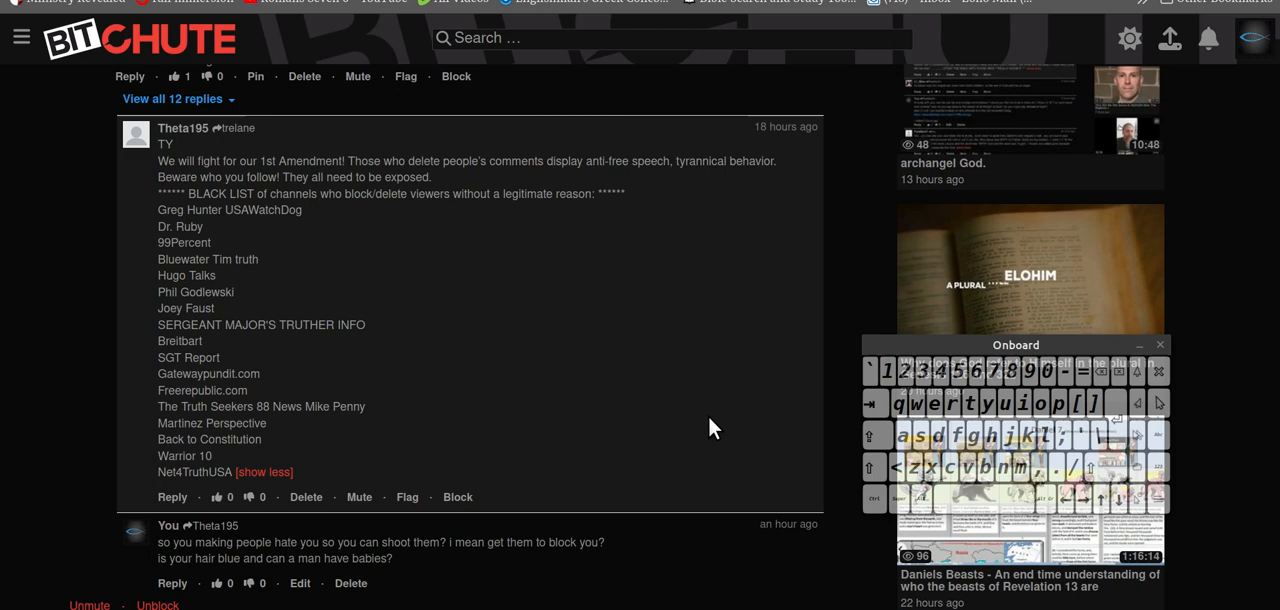
mouse_move(730, 463)
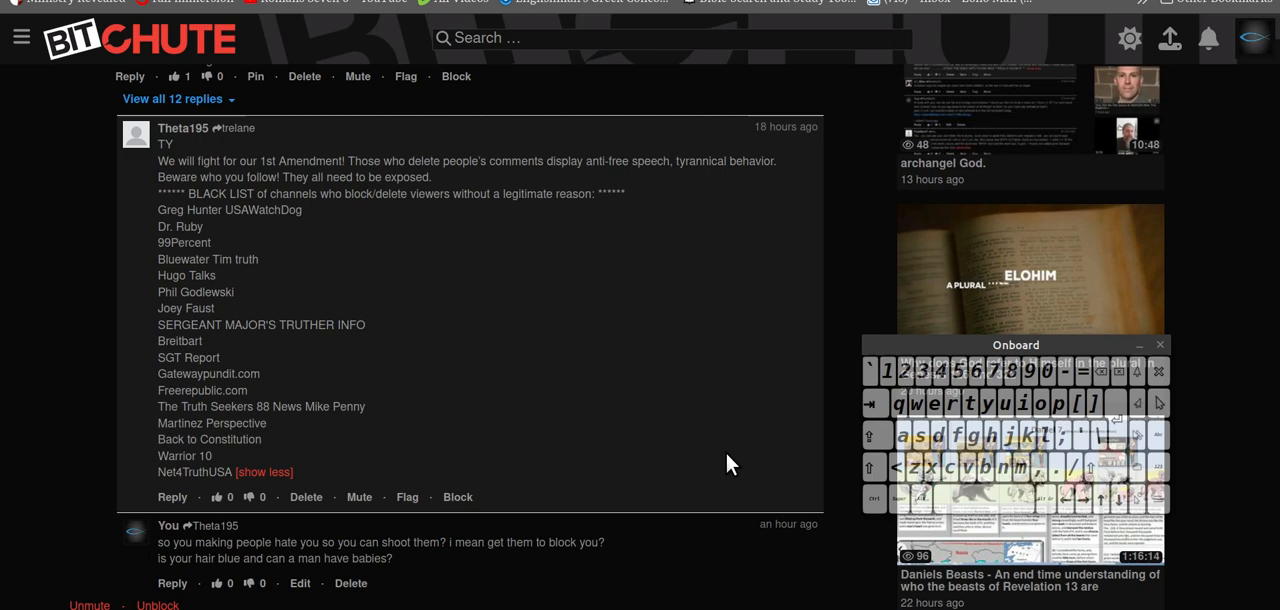
mouse_move(458, 489)
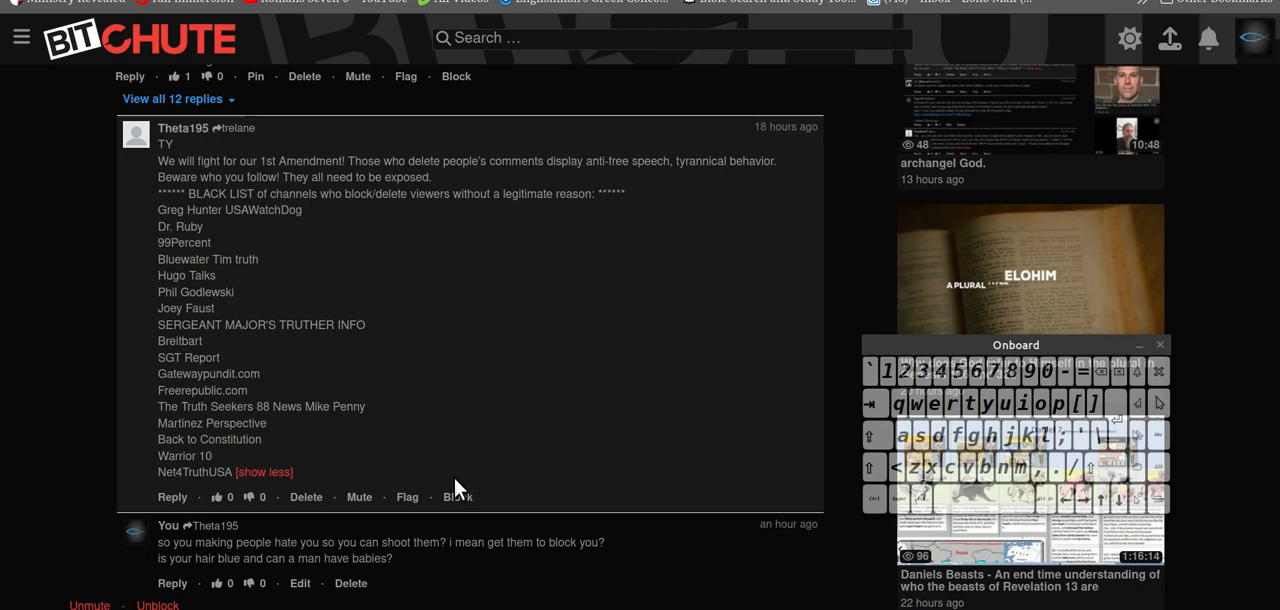
mouse_move(218, 195)
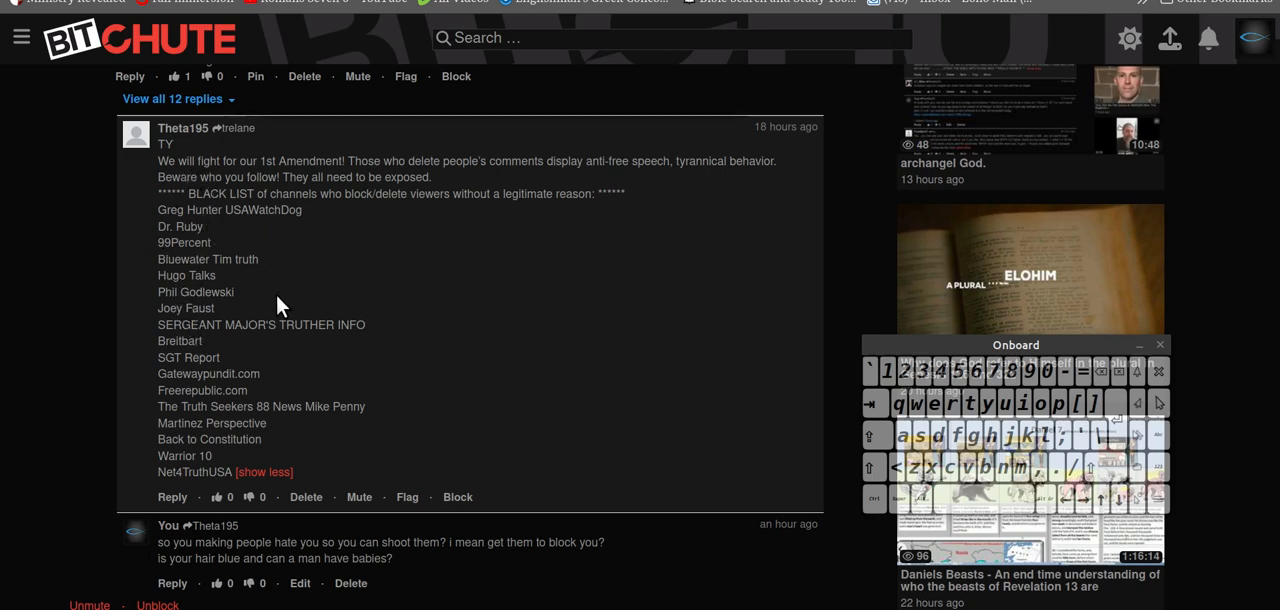
mouse_move(255, 285)
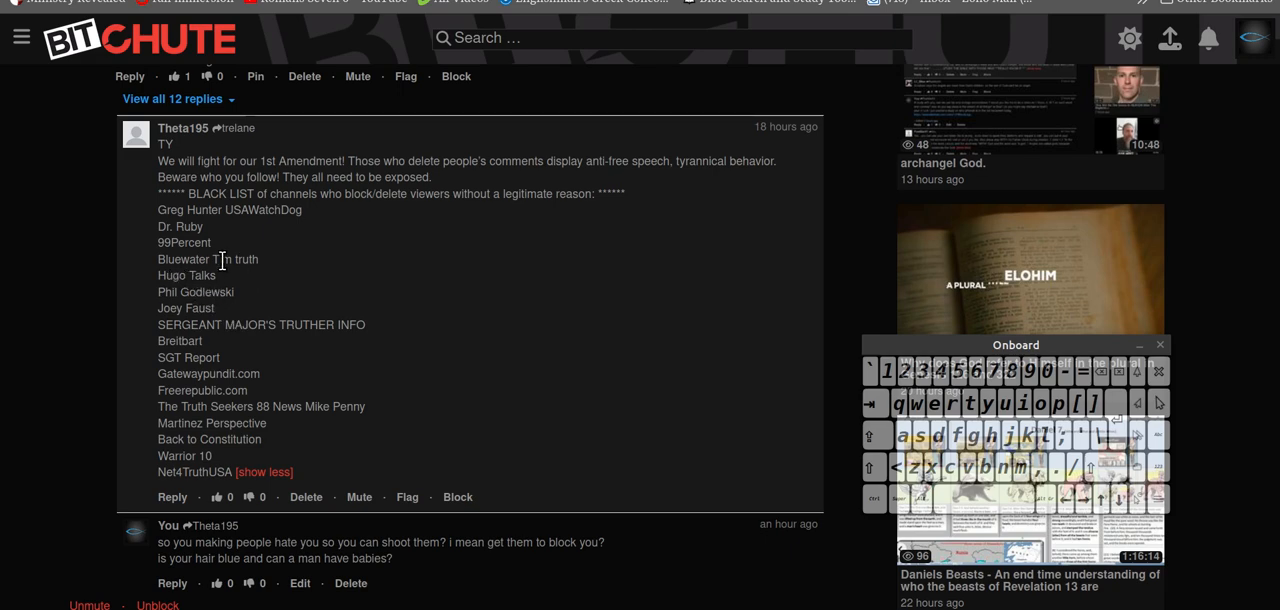
mouse_move(218, 264)
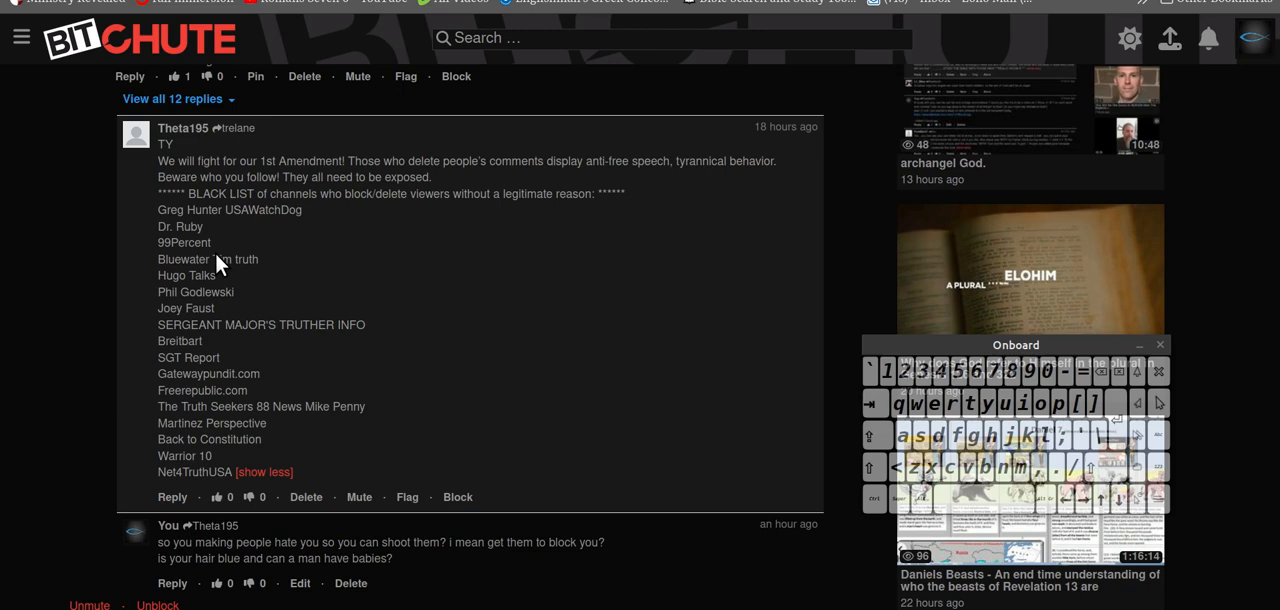
mouse_move(224, 312)
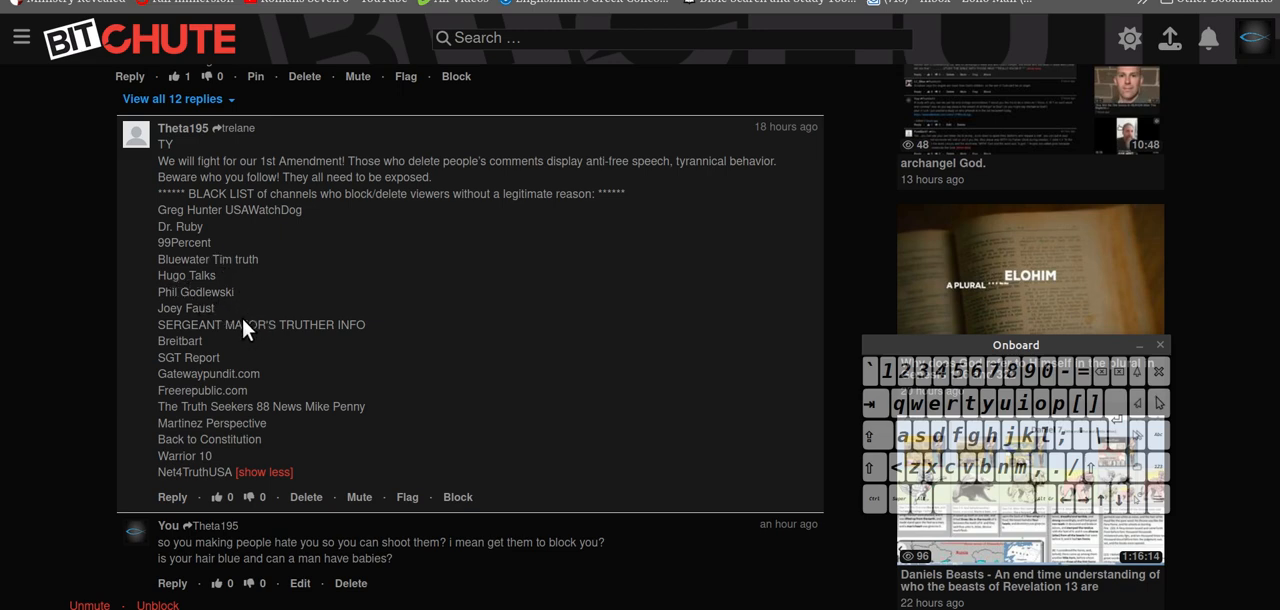
mouse_move(305, 305)
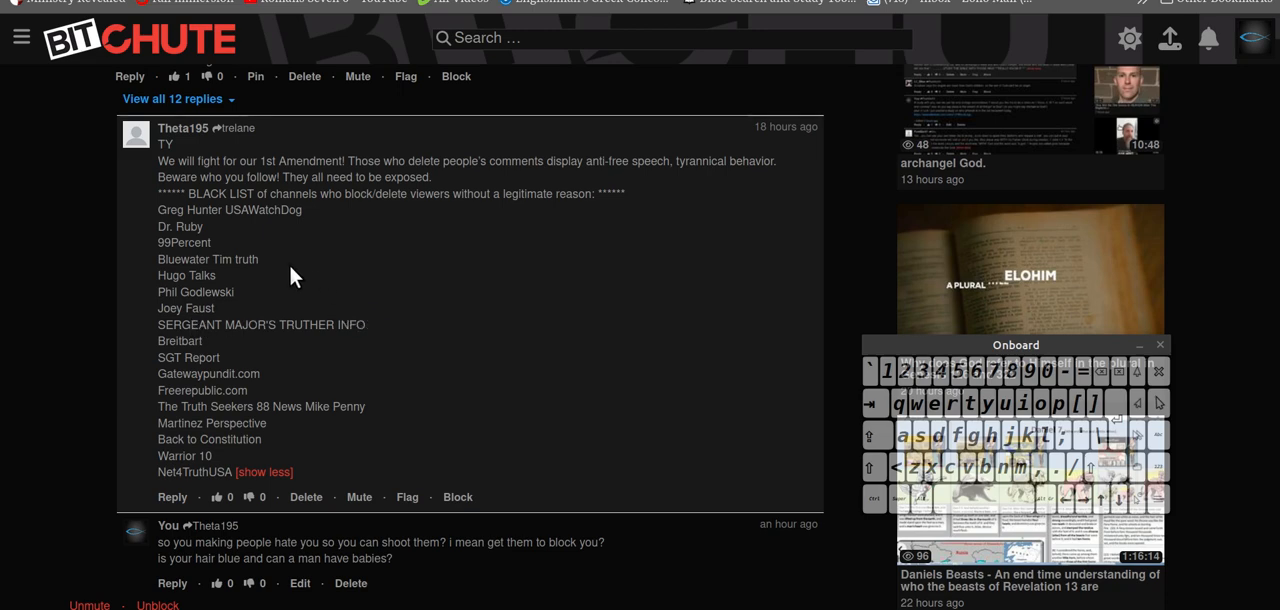
mouse_move(291, 250)
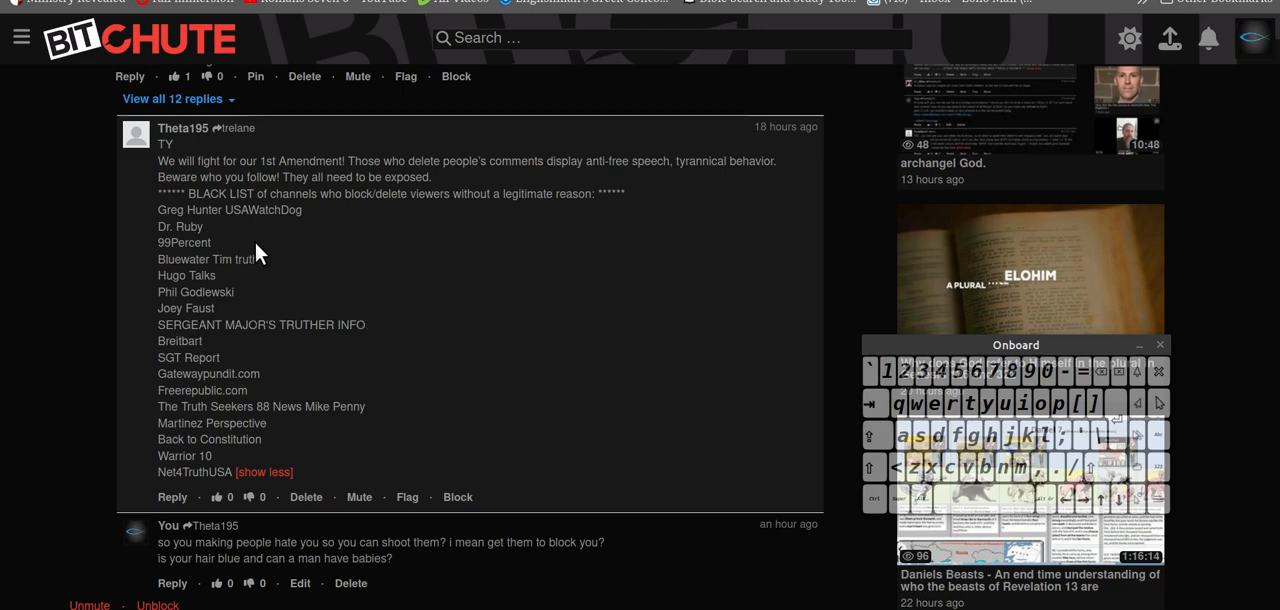
mouse_move(308, 263)
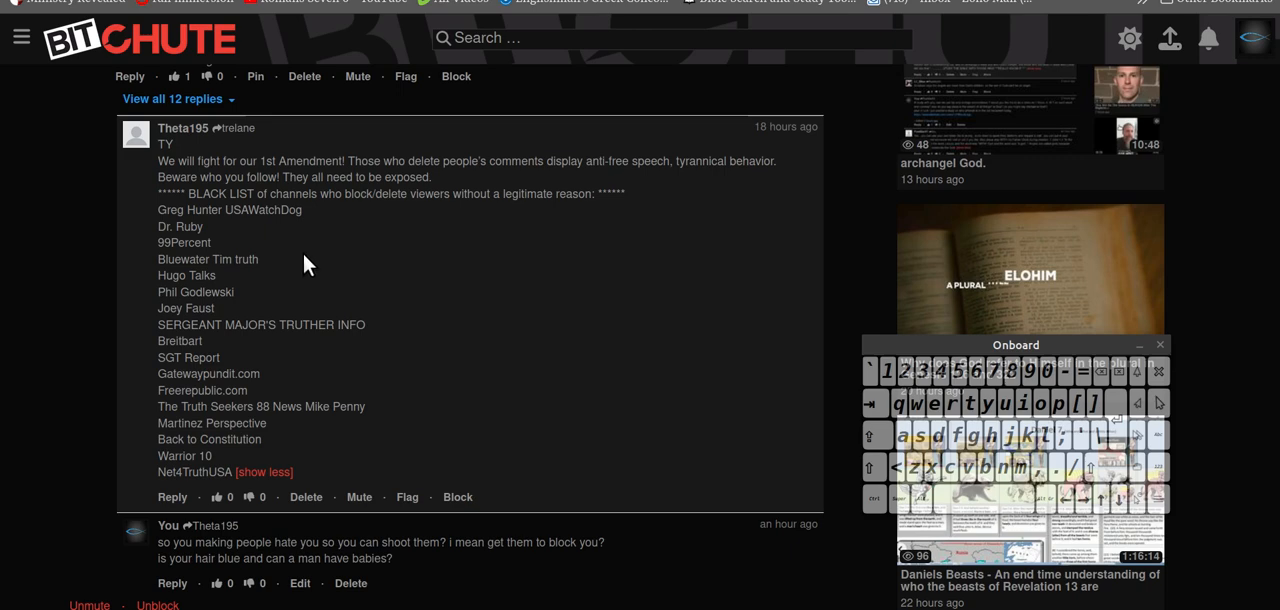
mouse_move(255, 197)
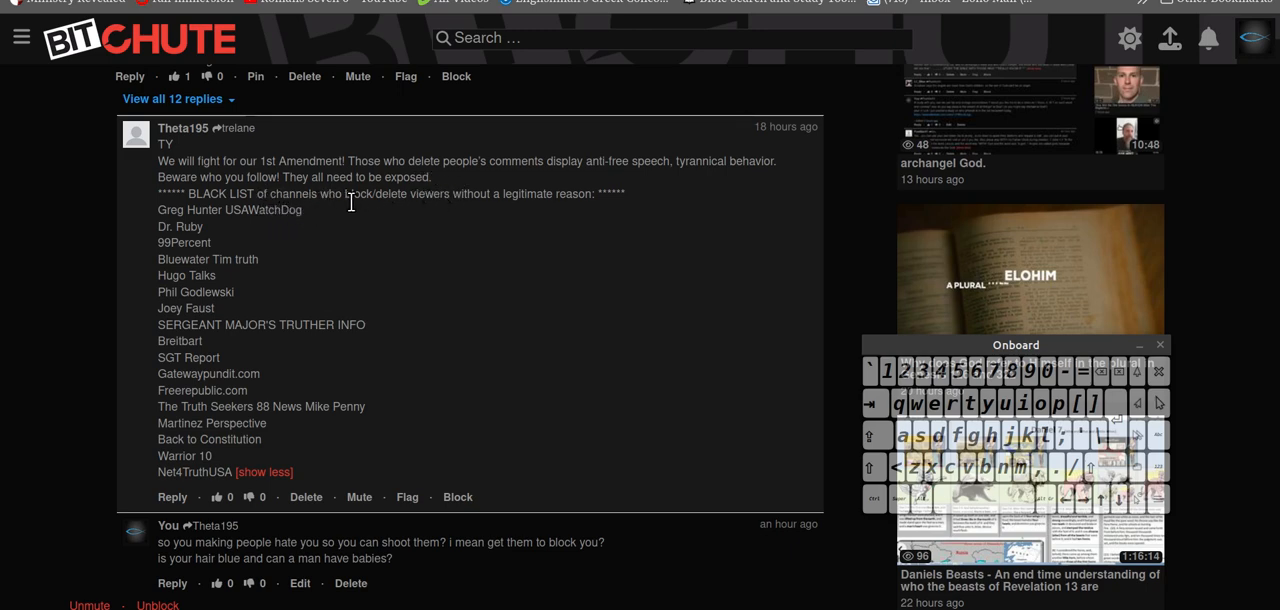
mouse_move(498, 218)
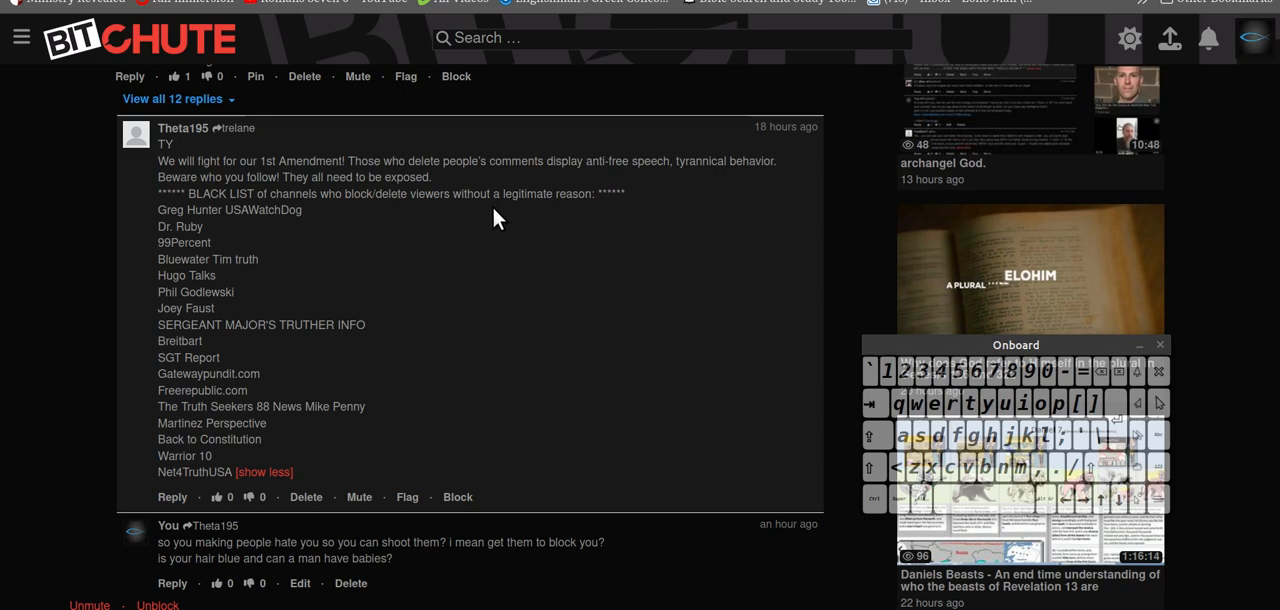
mouse_move(598, 212)
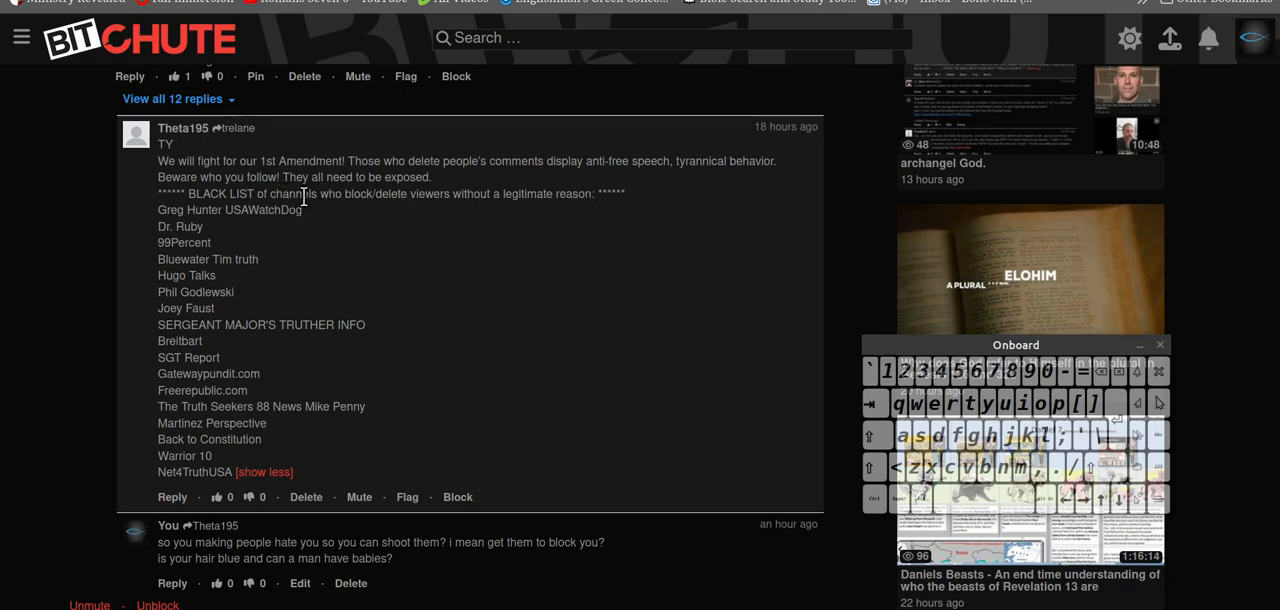
mouse_move(565, 218)
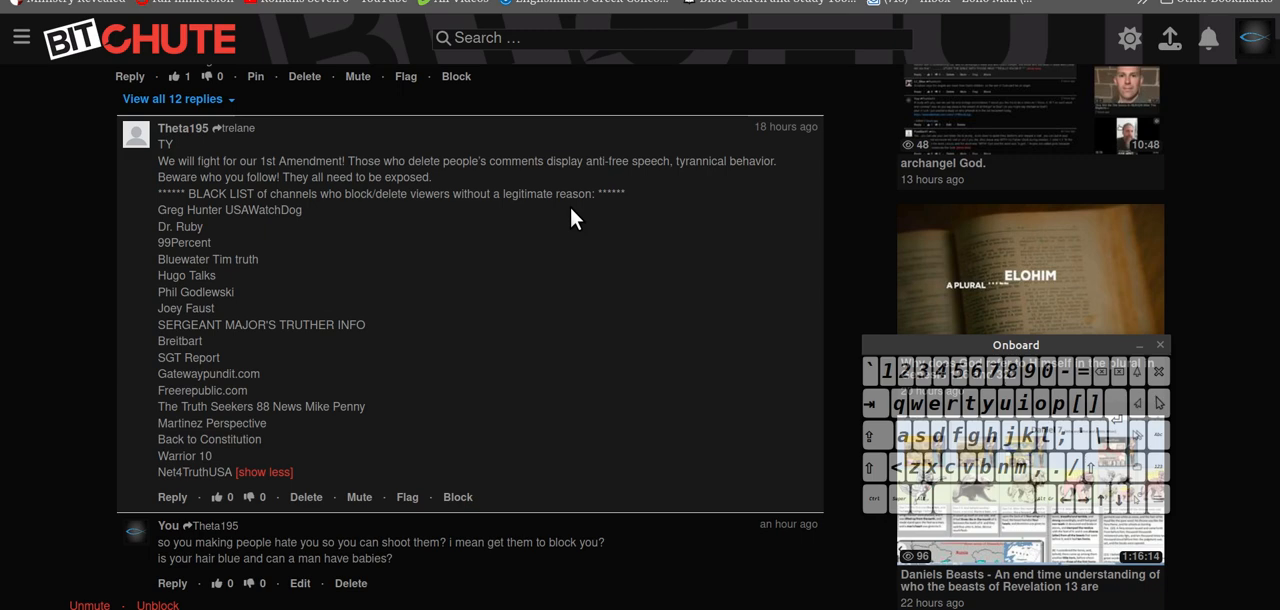
mouse_move(483, 195)
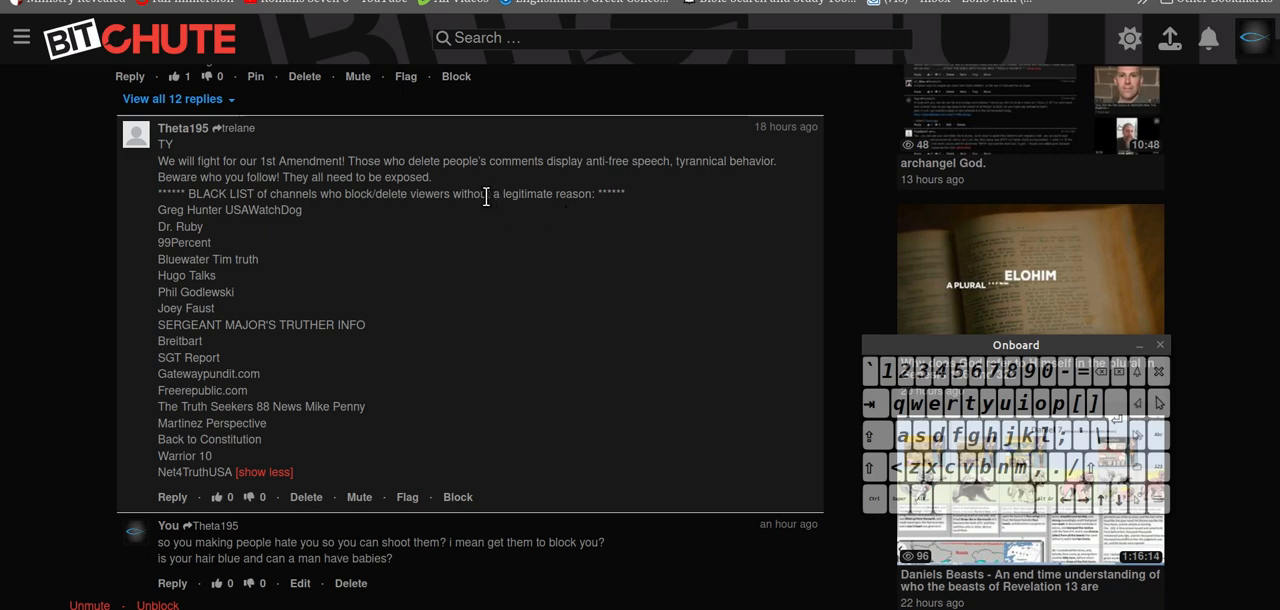
mouse_move(420, 268)
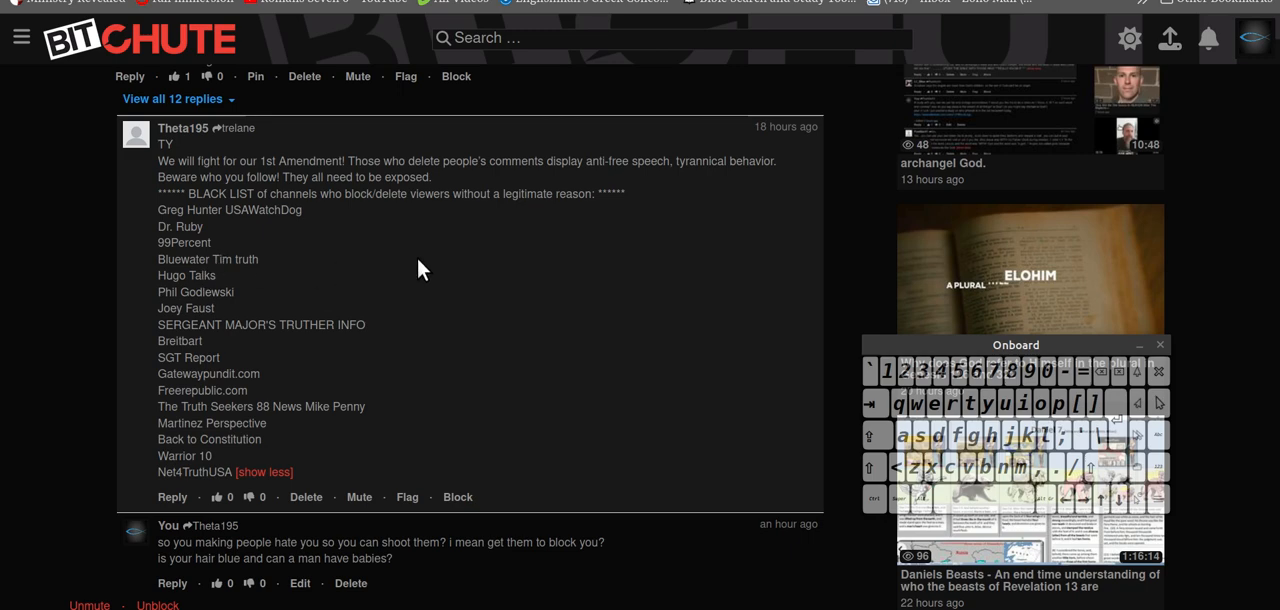
mouse_move(530, 263)
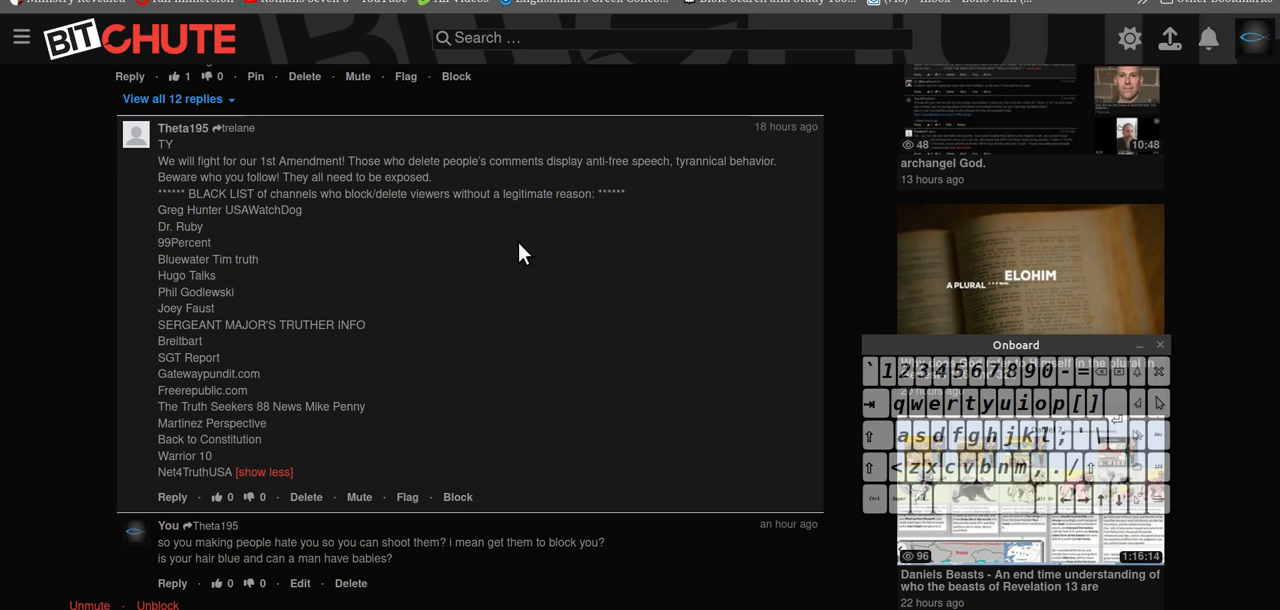
mouse_move(515, 252)
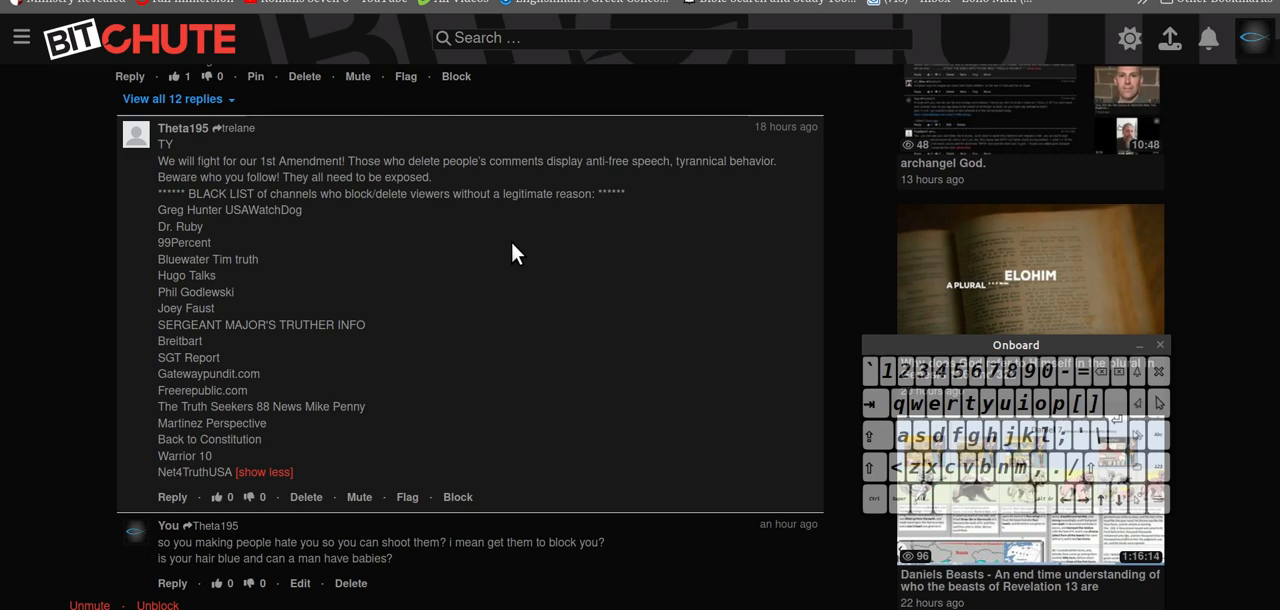
mouse_move(218, 268)
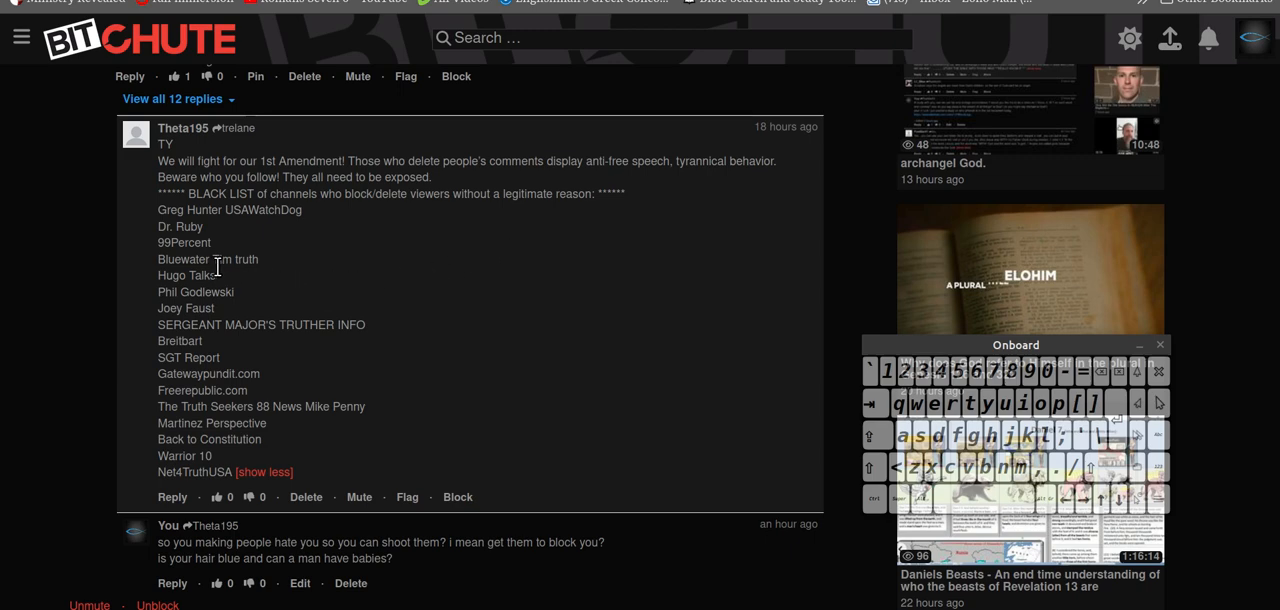
mouse_move(443, 292)
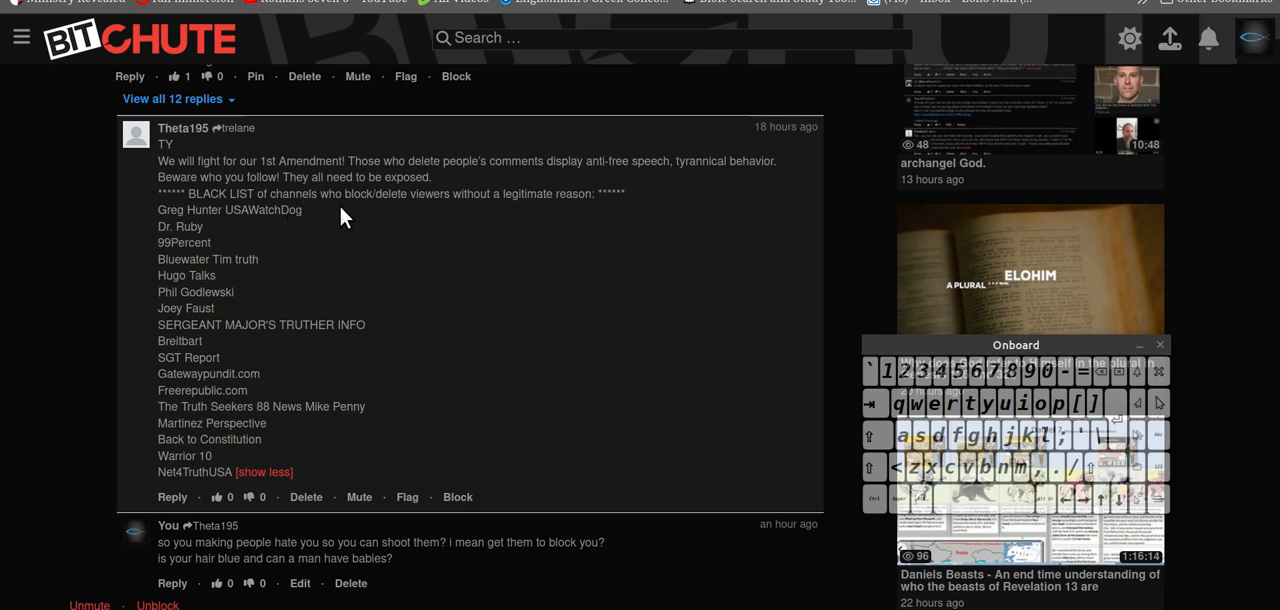
mouse_move(490, 250)
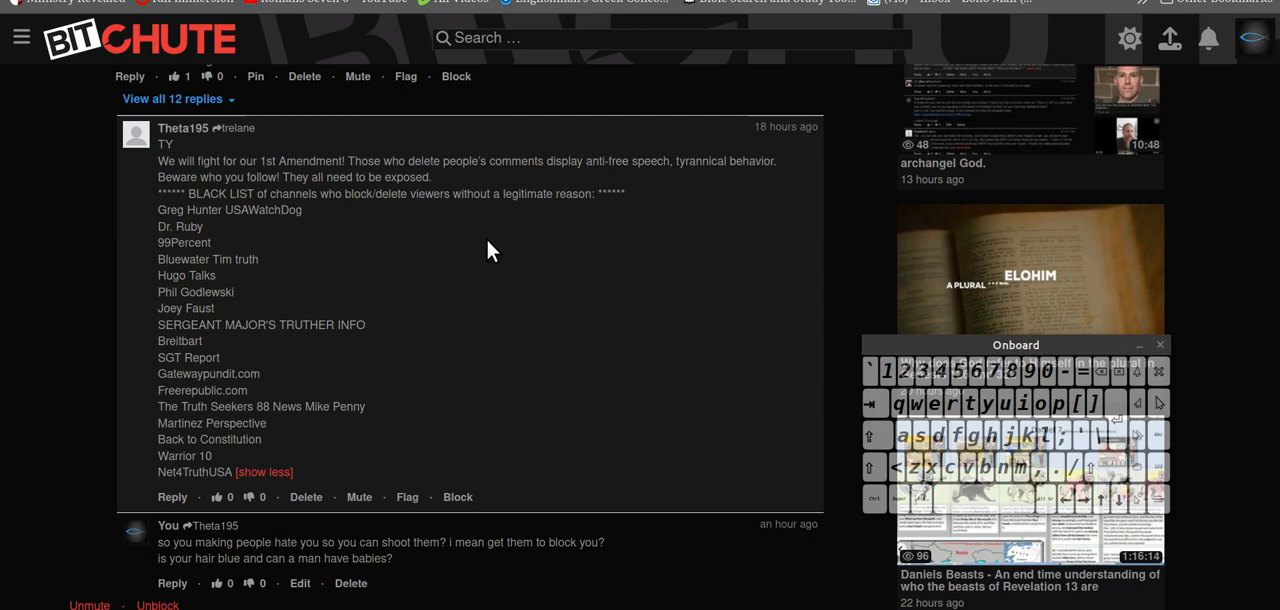
mouse_move(148, 180)
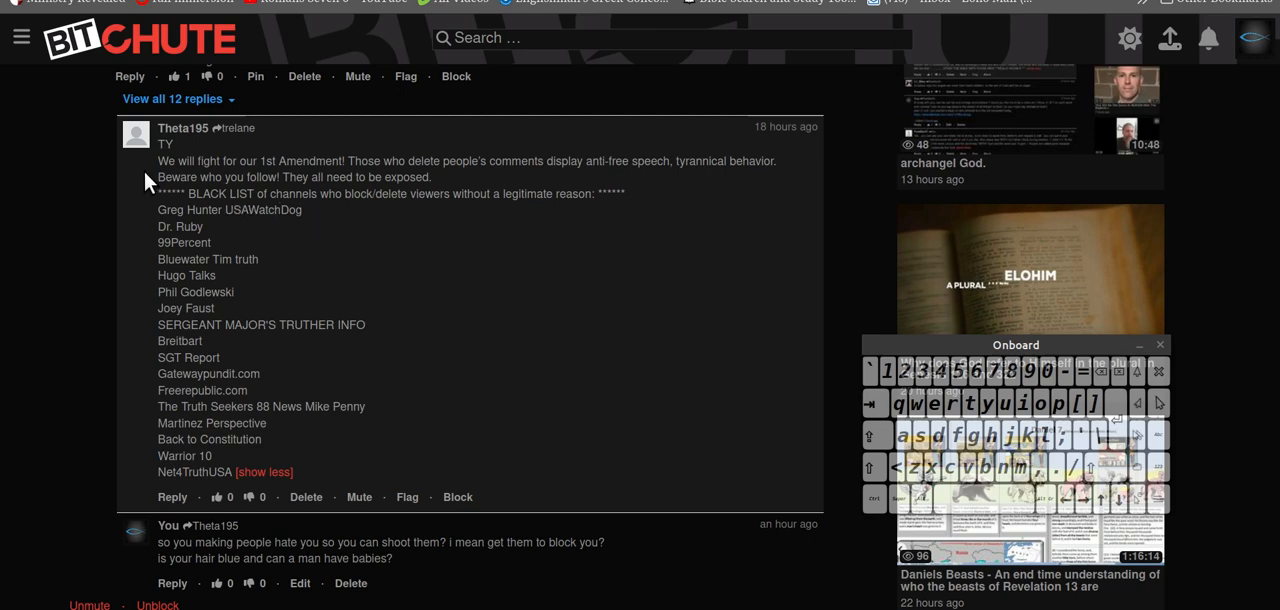
mouse_move(400, 233)
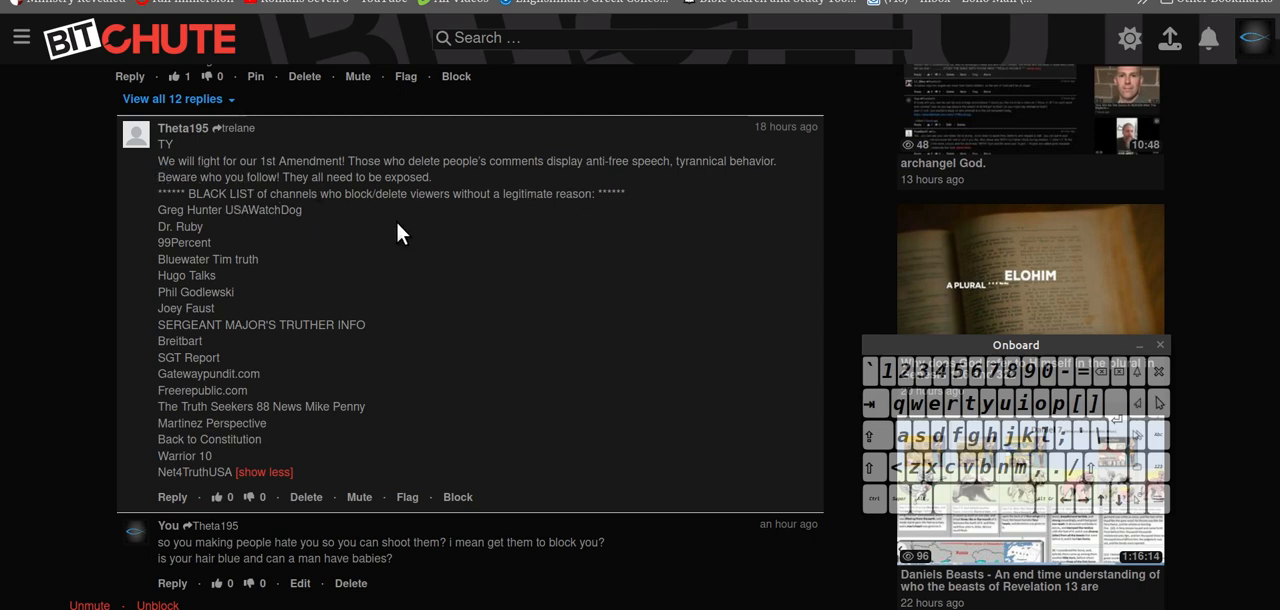
mouse_move(228, 263)
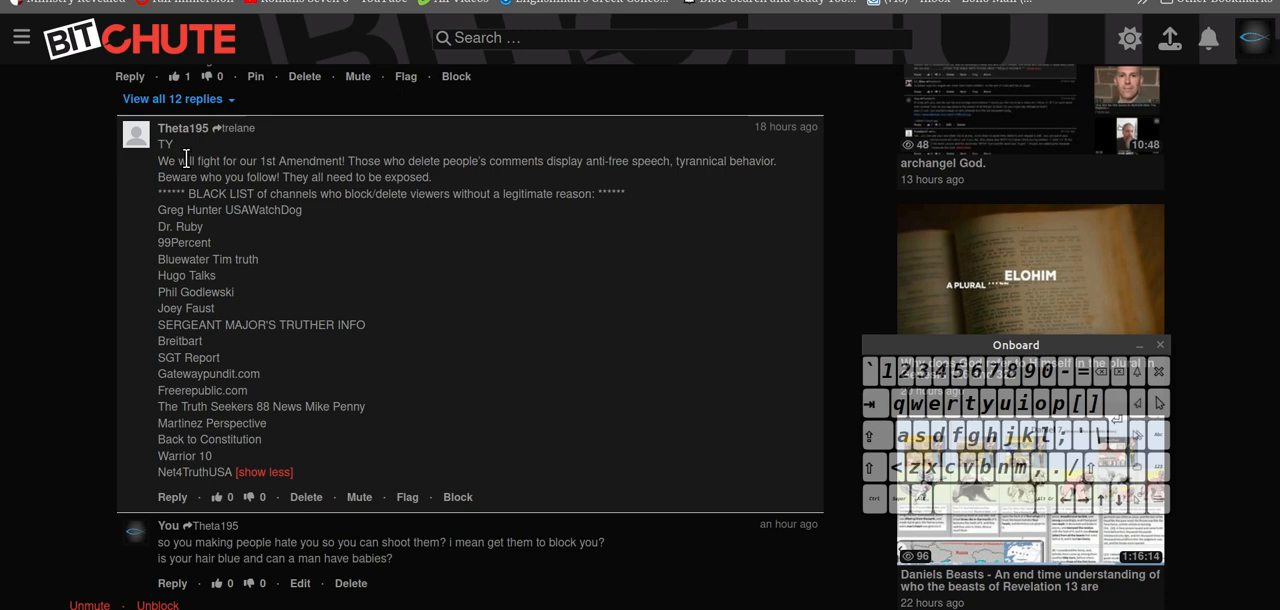
mouse_move(232, 148)
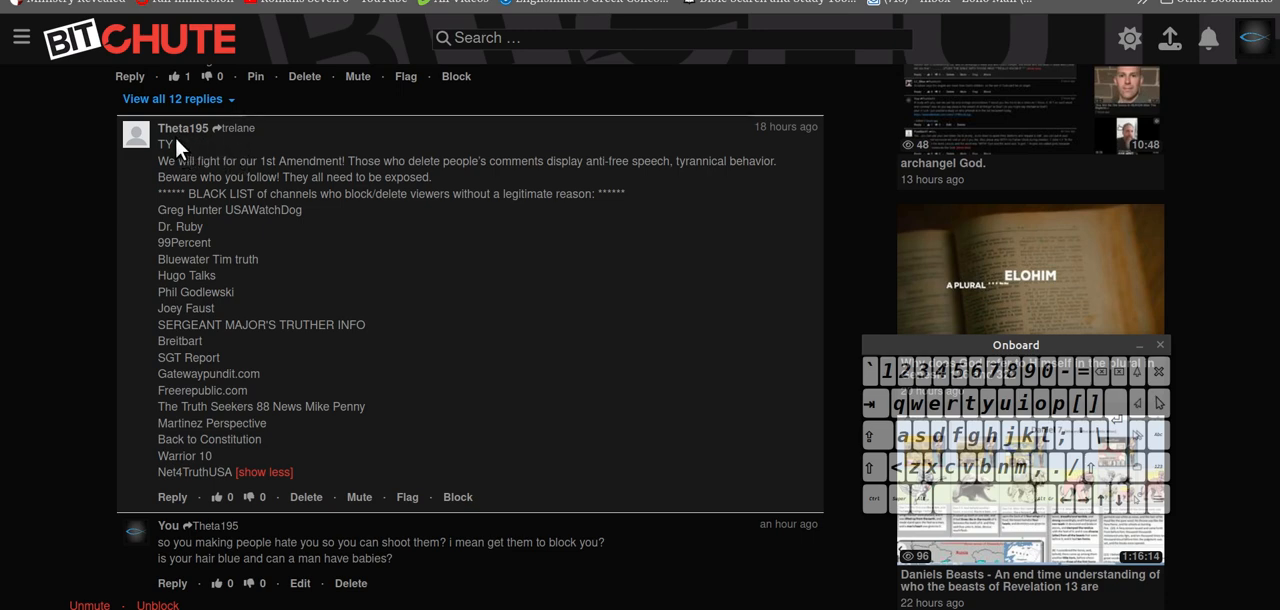
mouse_move(224, 150)
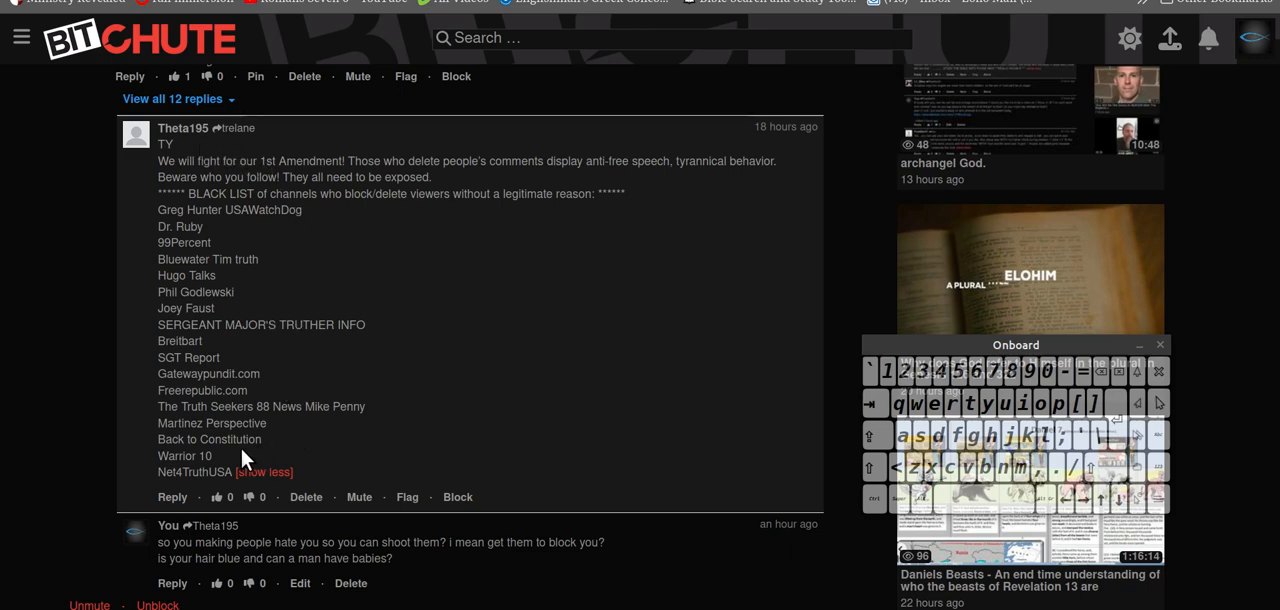
mouse_move(330, 367)
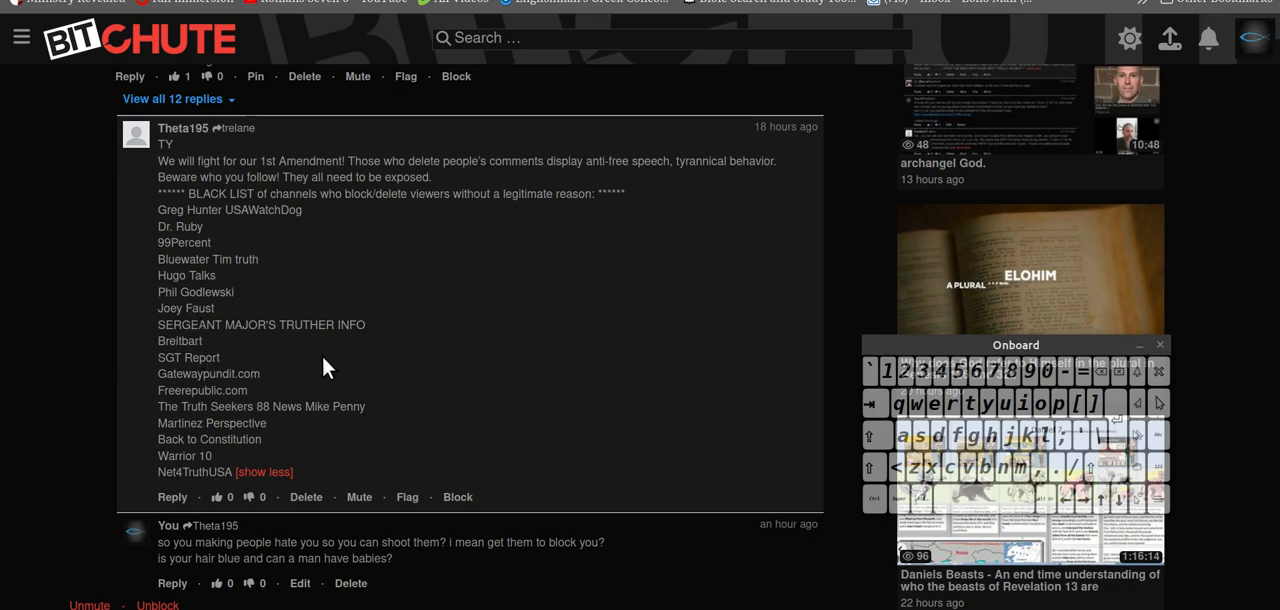
mouse_move(209, 408)
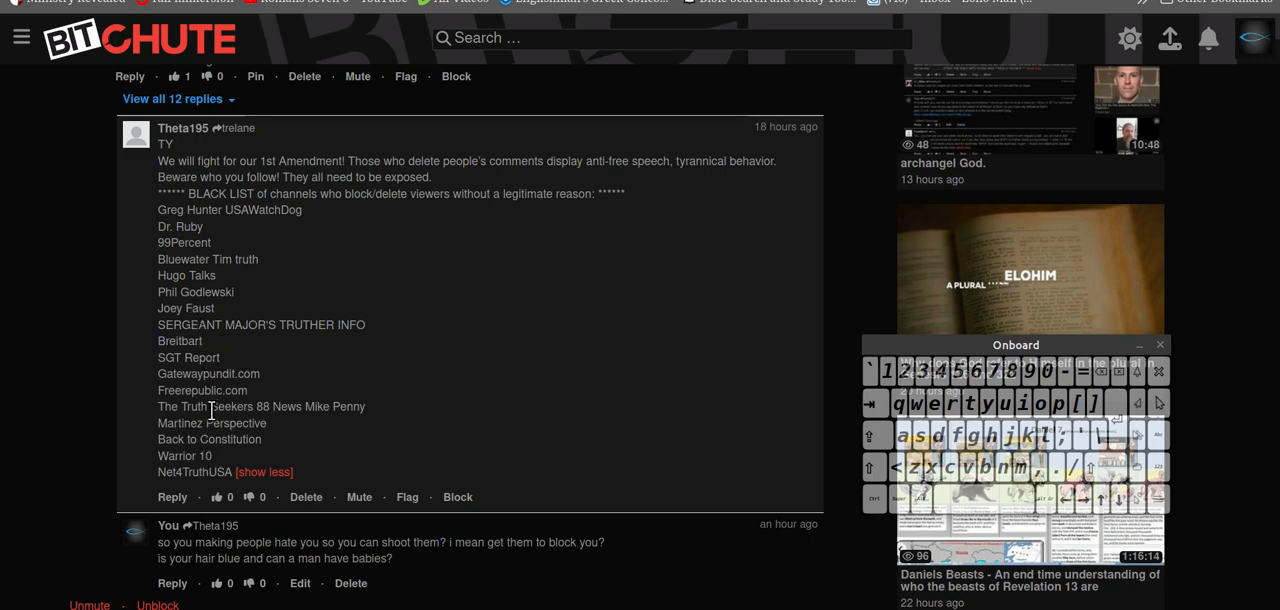
mouse_move(347, 256)
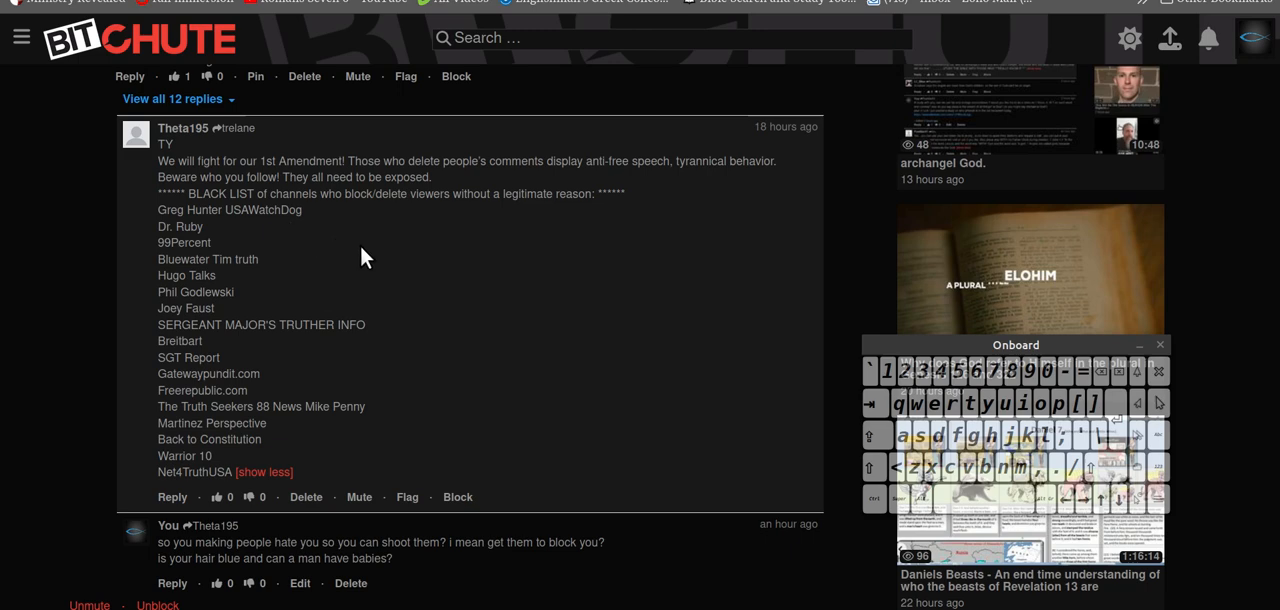
mouse_move(313, 268)
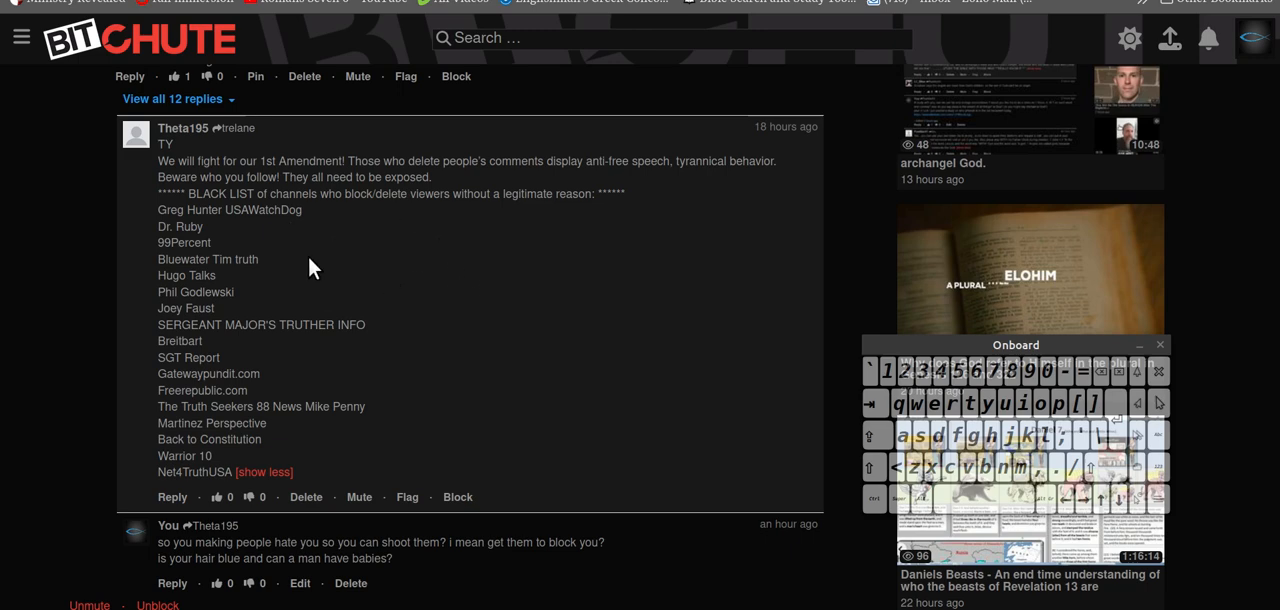
mouse_move(238, 398)
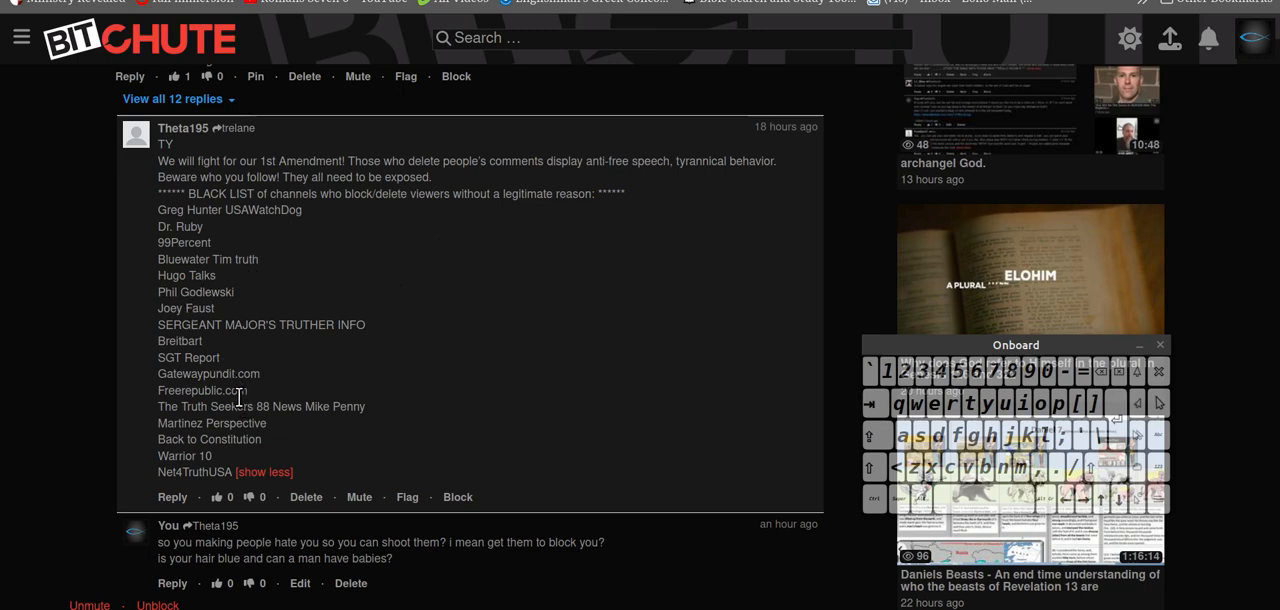
mouse_move(240, 560)
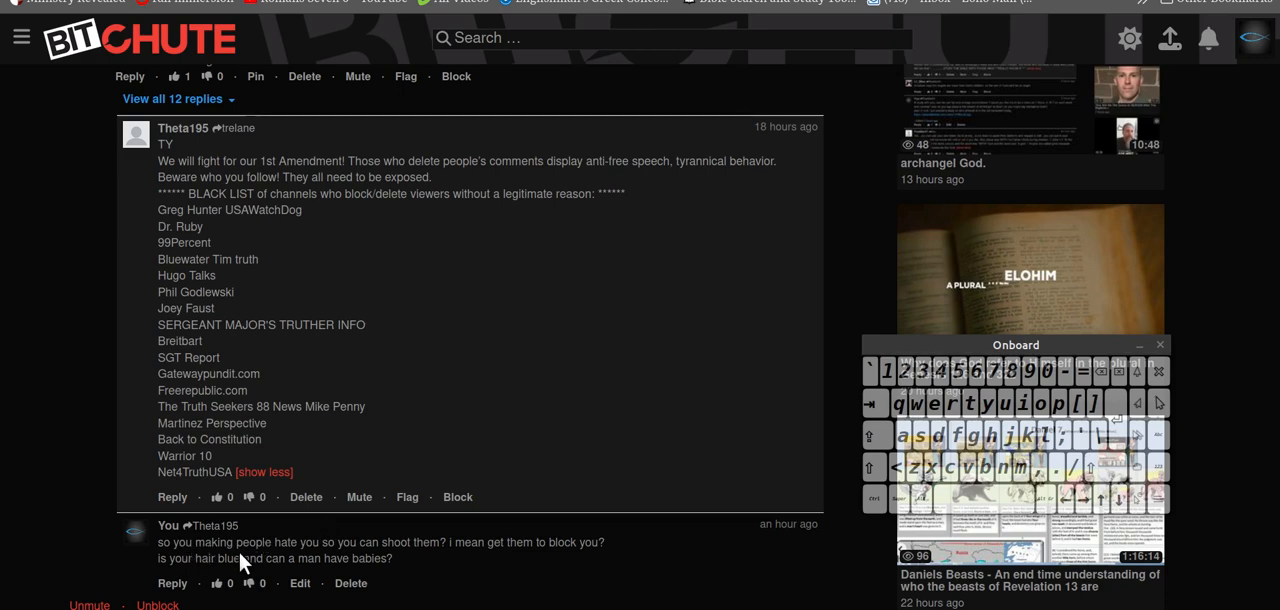
mouse_move(470, 561)
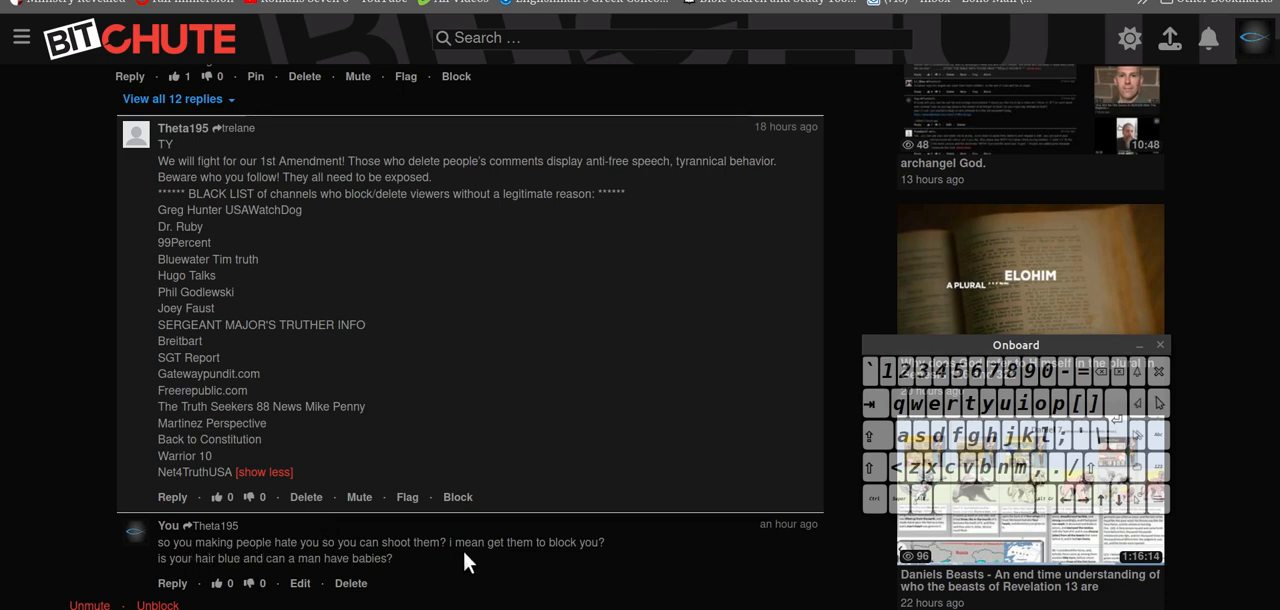
mouse_move(390, 545)
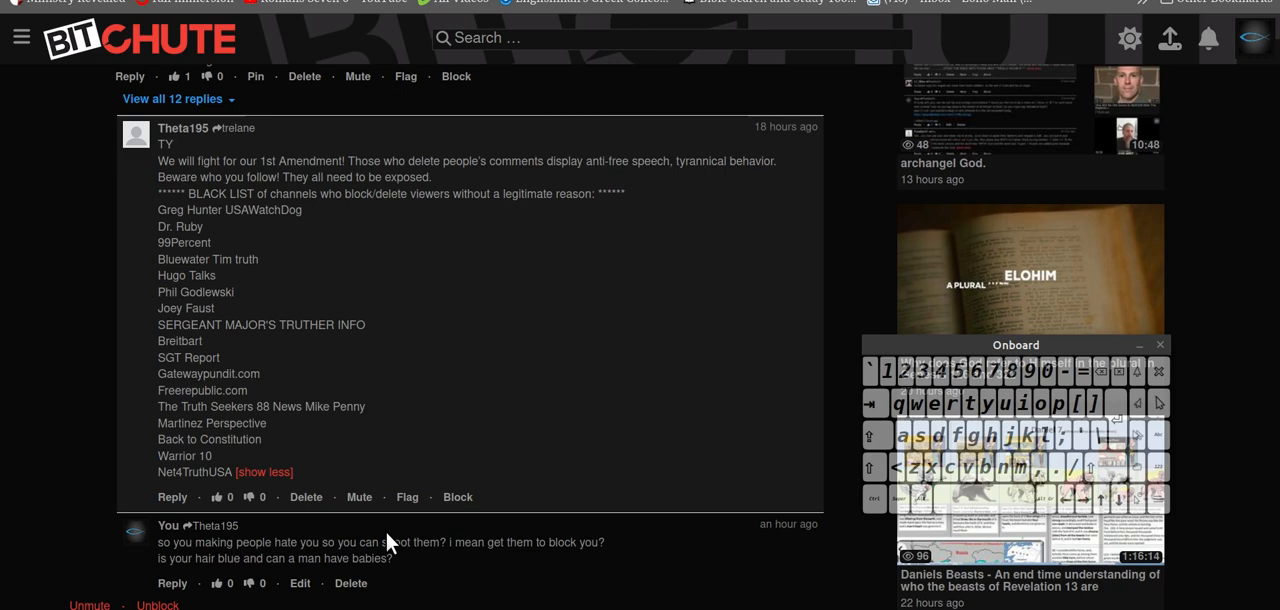
mouse_move(343, 243)
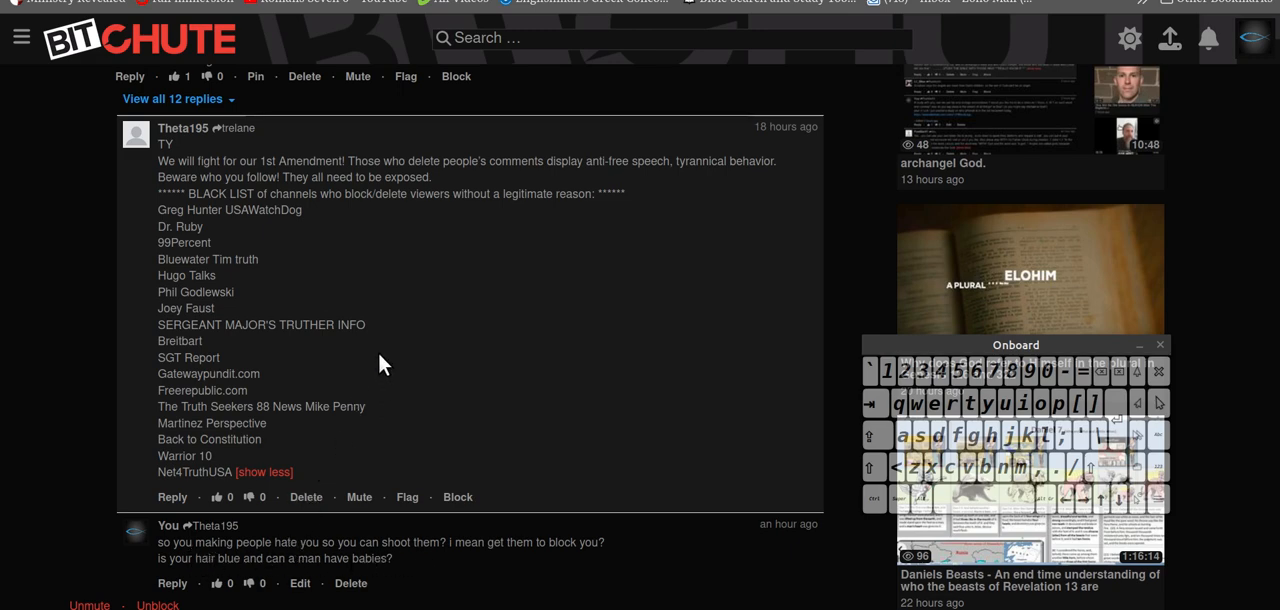
mouse_move(393, 323)
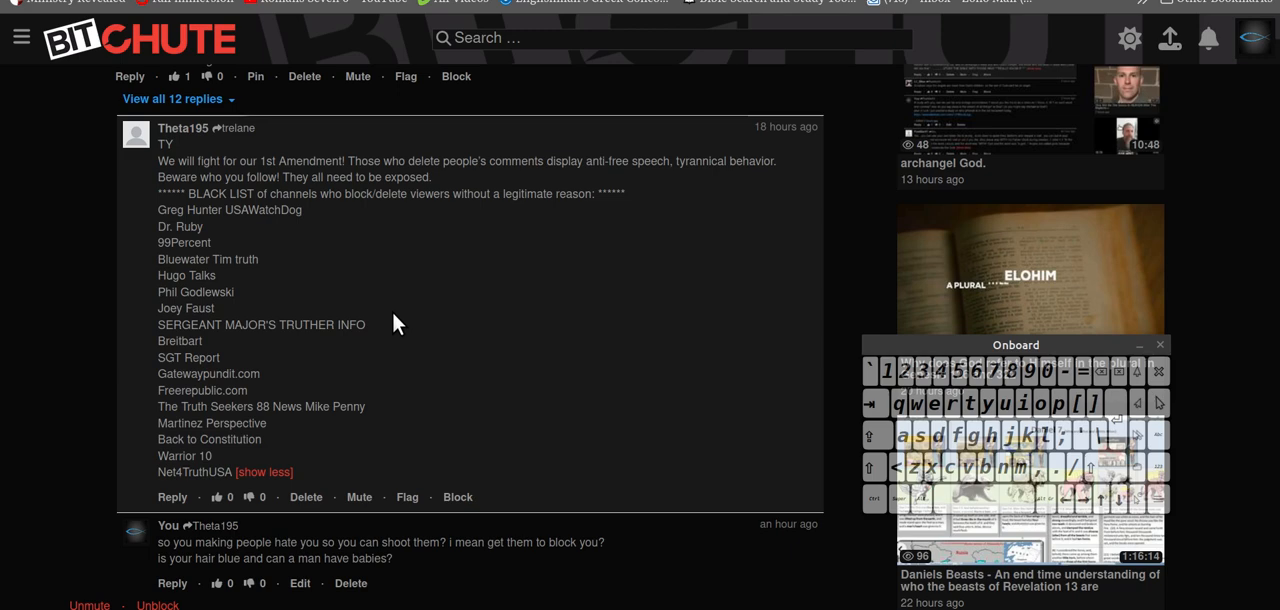
mouse_move(290, 182)
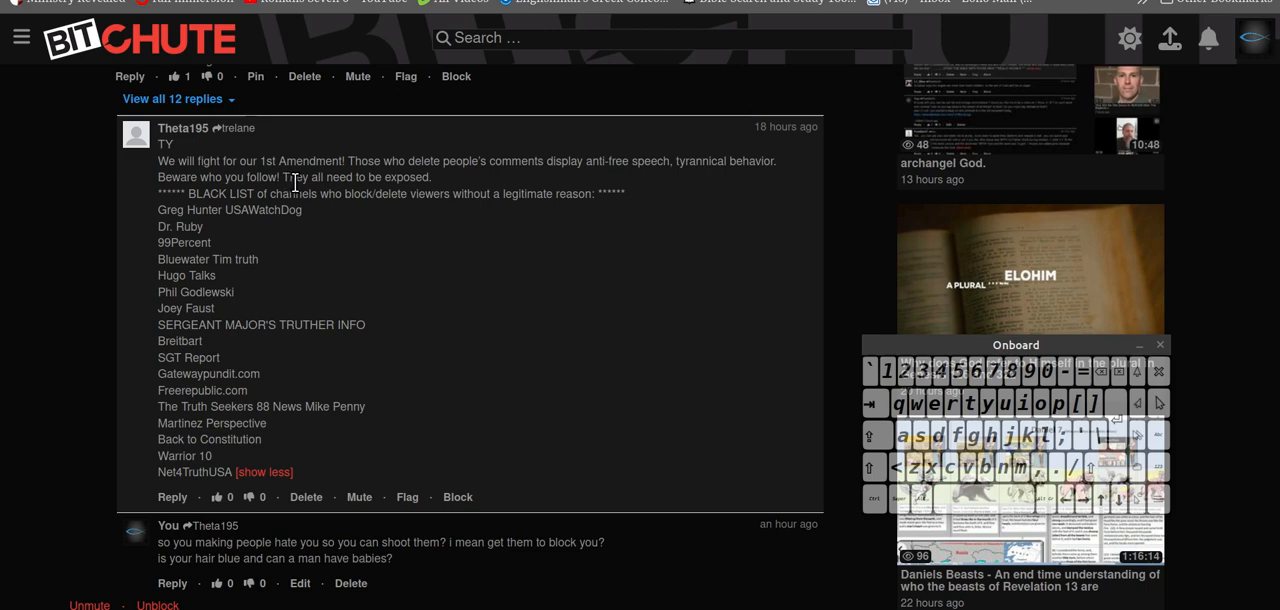
mouse_move(530, 227)
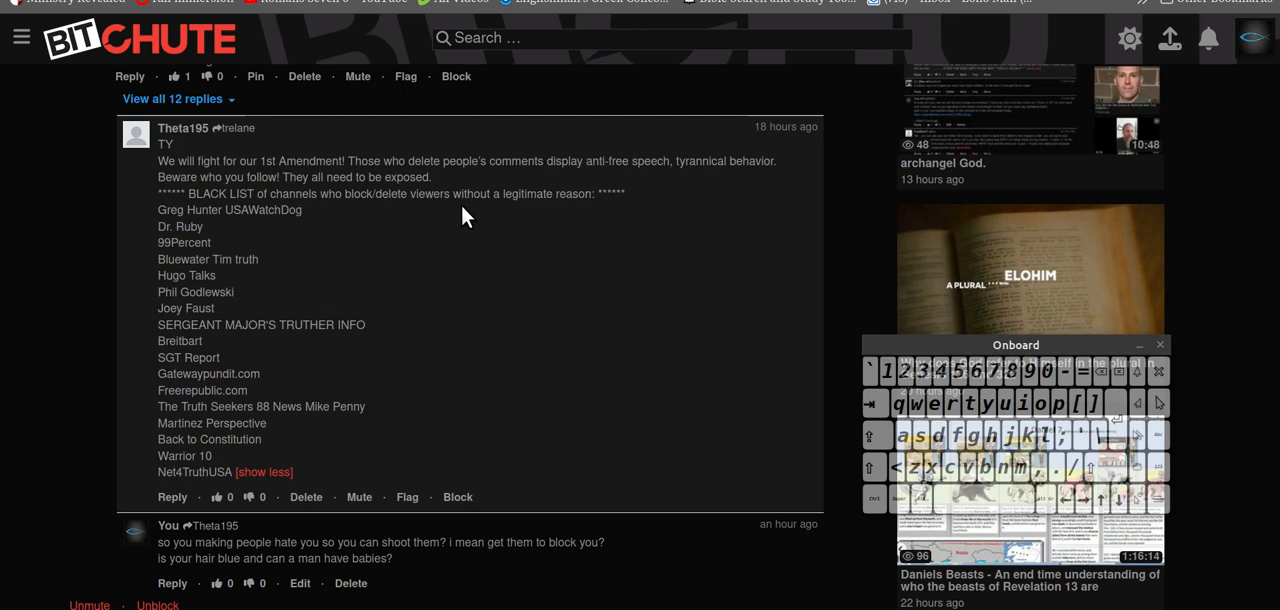
mouse_move(407, 209)
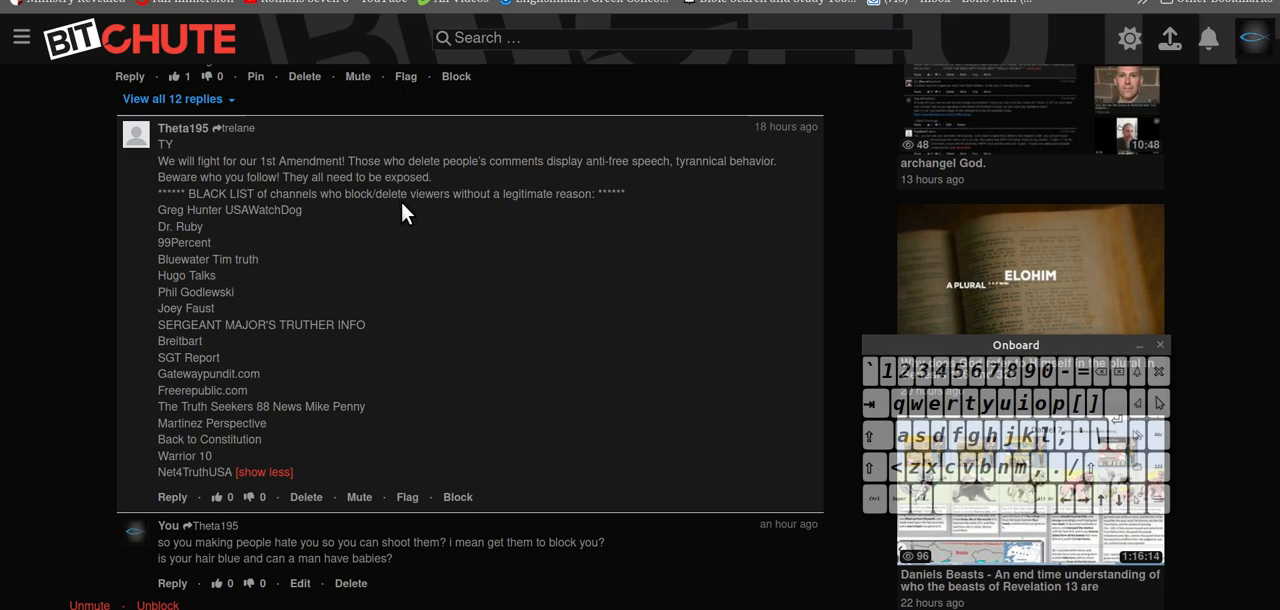
mouse_move(393, 197)
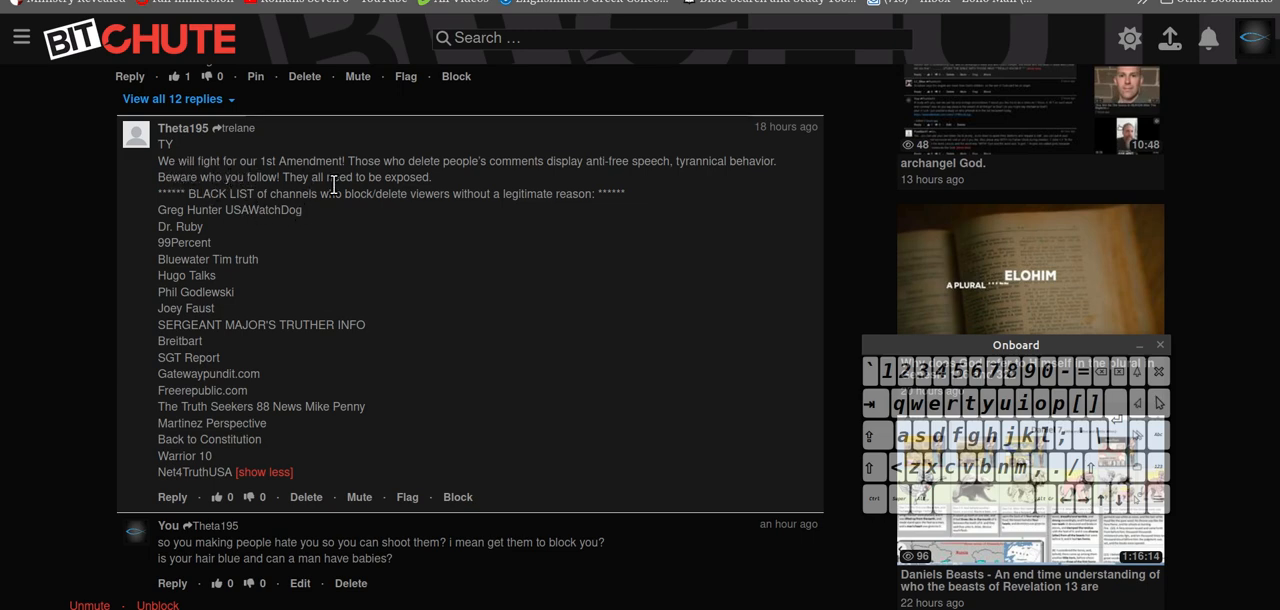
mouse_move(612, 238)
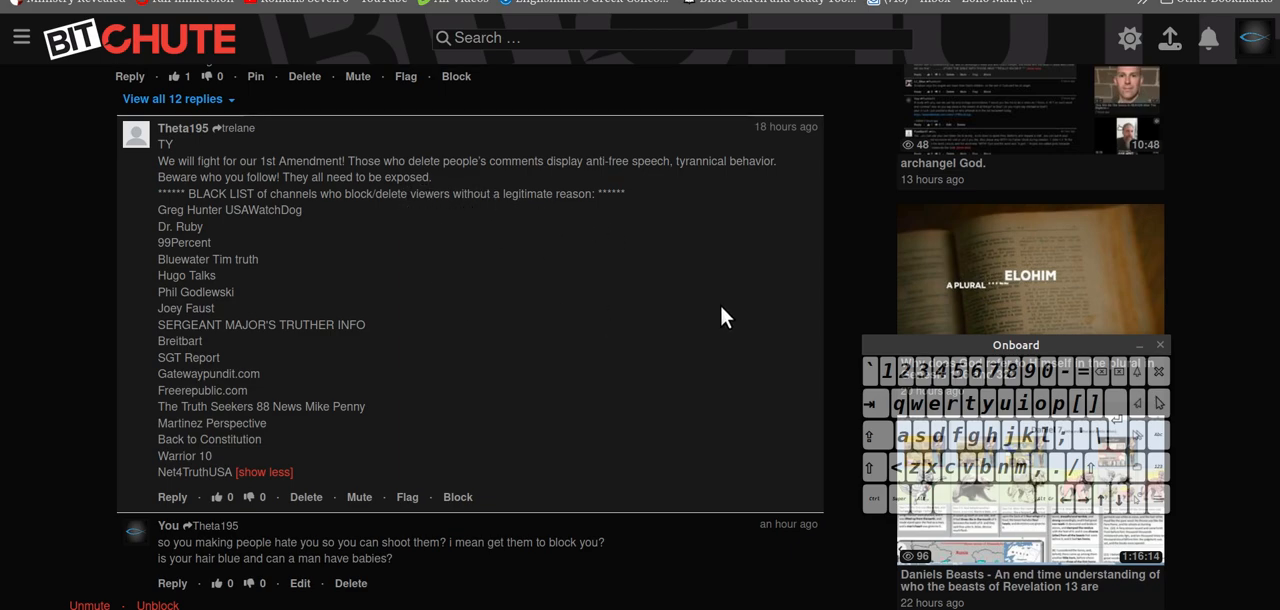
scroll(up, 3)
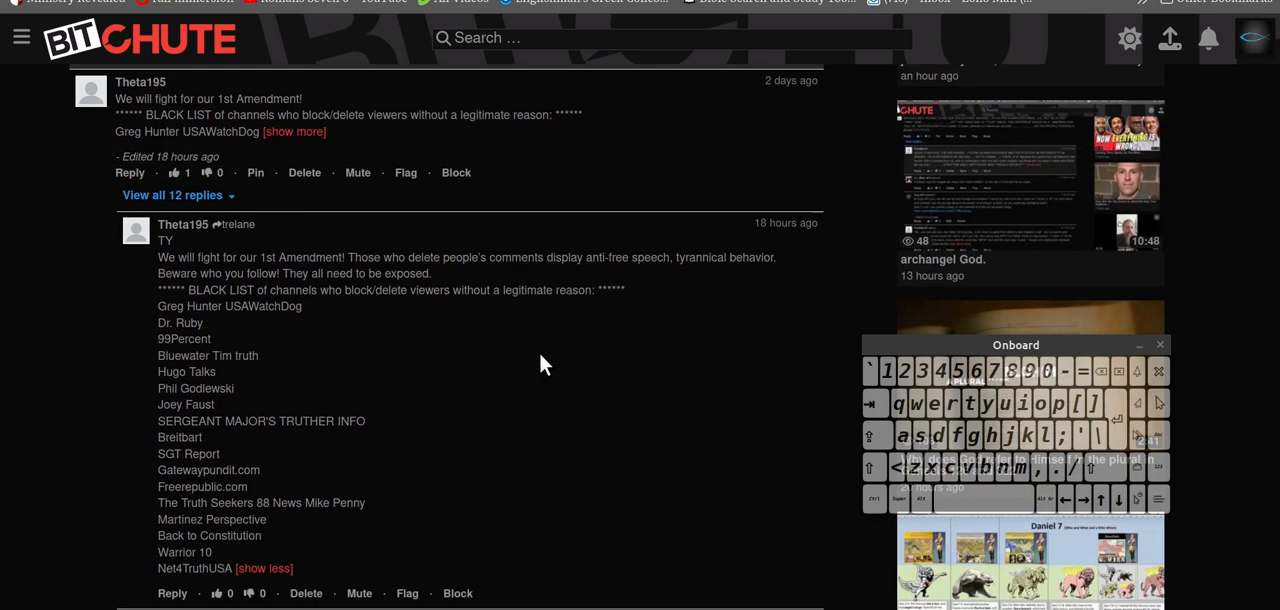
scroll(down, 3)
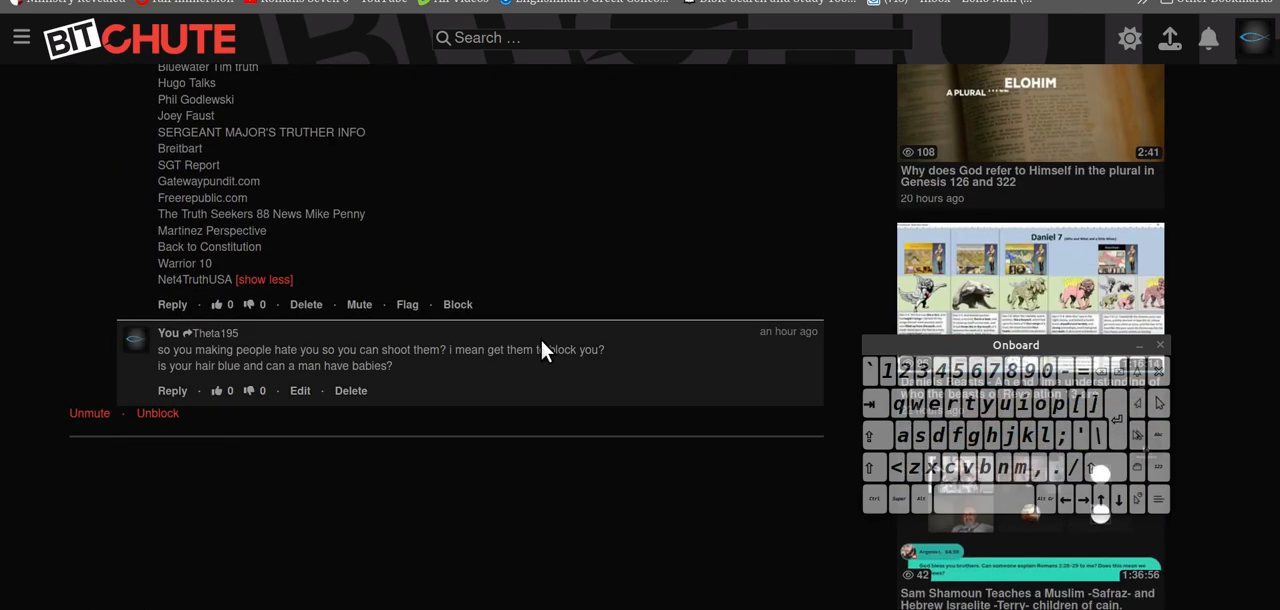
scroll(up, 3)
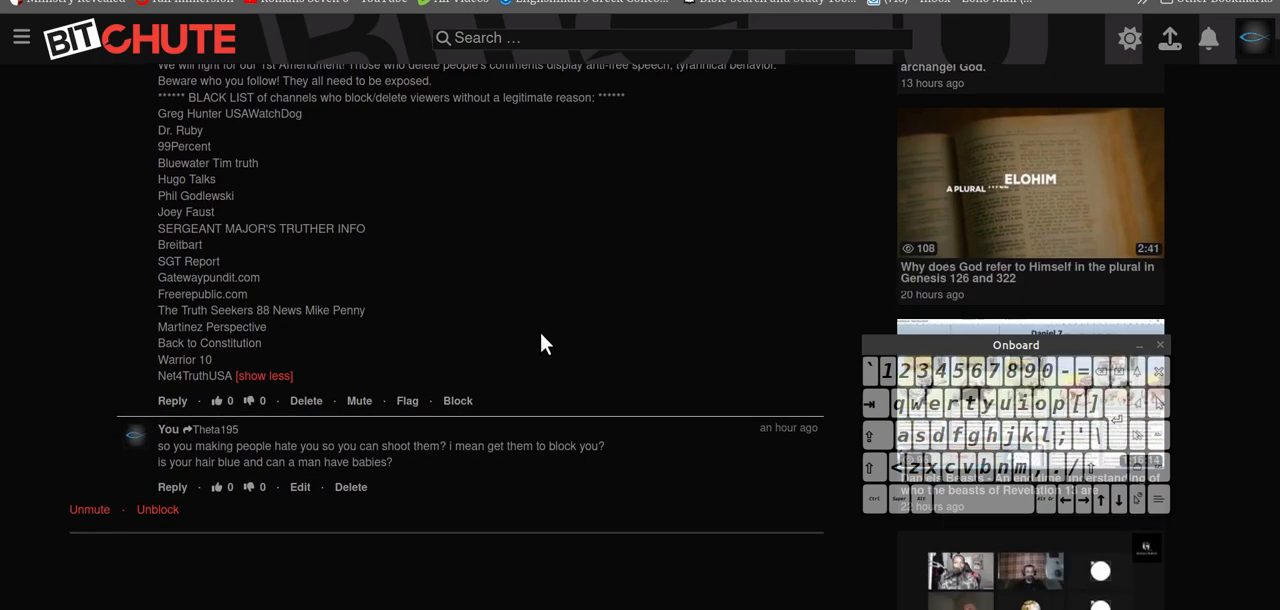